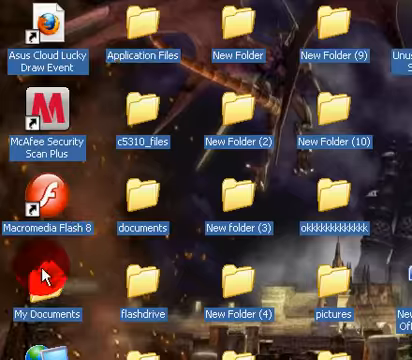
Open the Start menu, close it to glance over the desktop icons, then reopen it
click(24, 344)
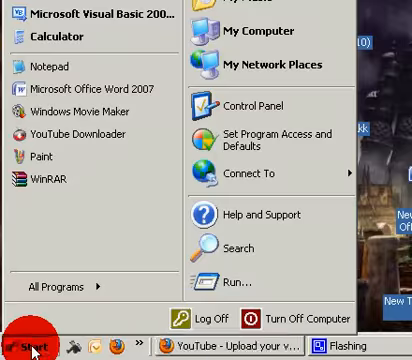
click(24, 344)
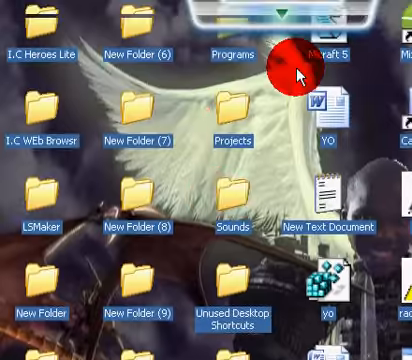
scroll(down, 3)
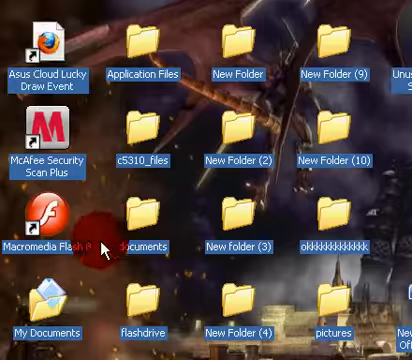
click(28, 344)
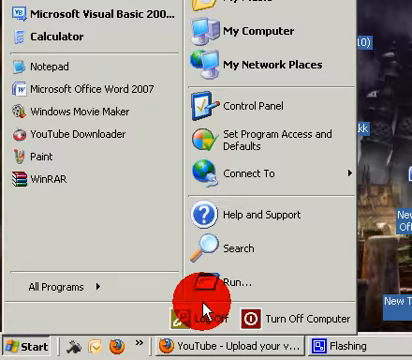
Launch Command Prompt via the Run dialog with cmd
click(236, 276)
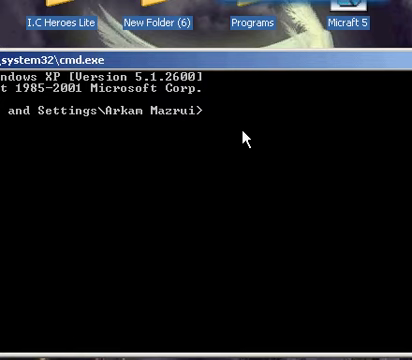
Run 'tree E:' to print the folder hierarchy of drive E
text(tree)
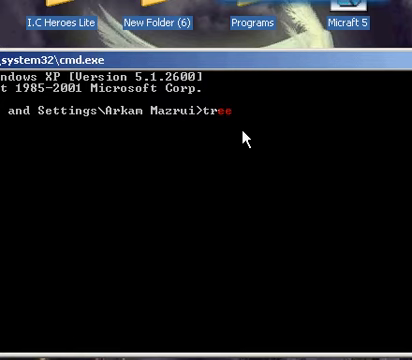
text(E:)
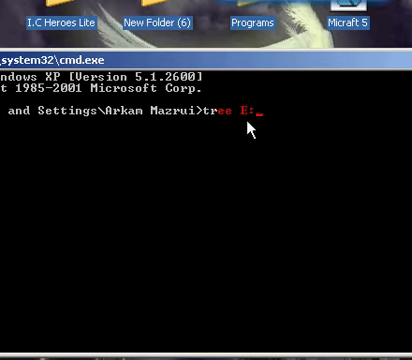
key(Return)
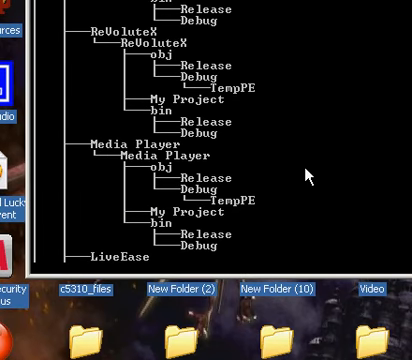
scroll(down, 3)
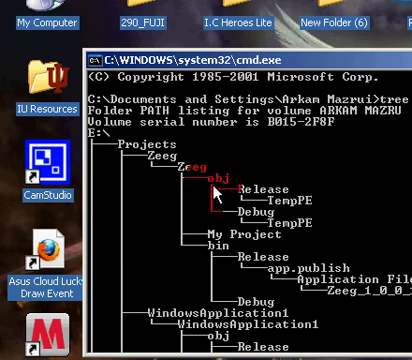
scroll(down, 3)
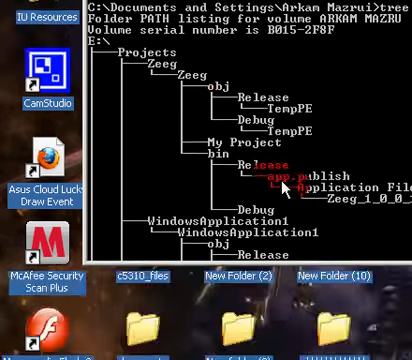